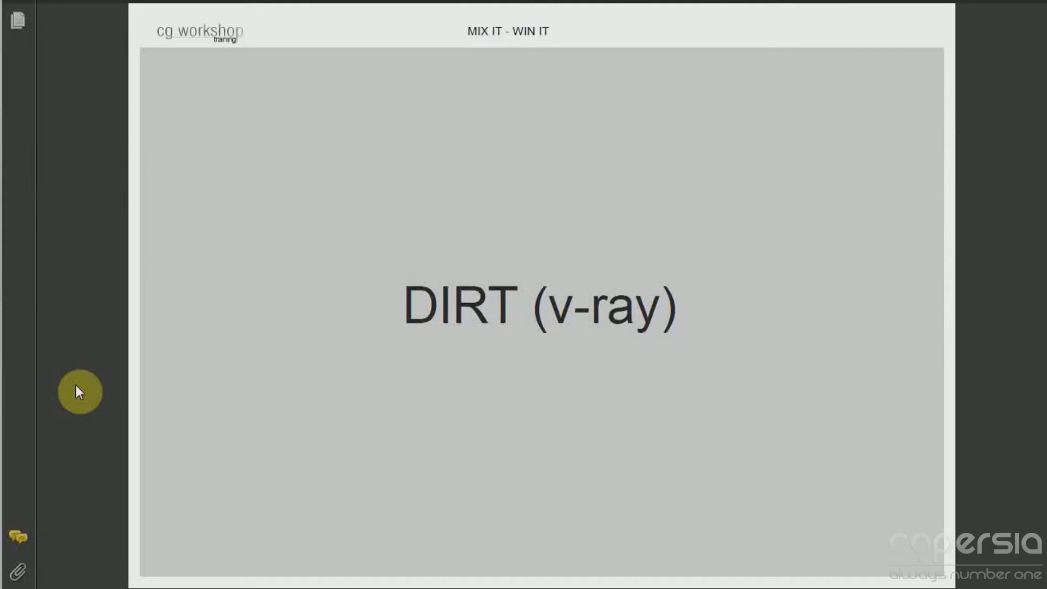
pyautogui.moveTo(332, 426)
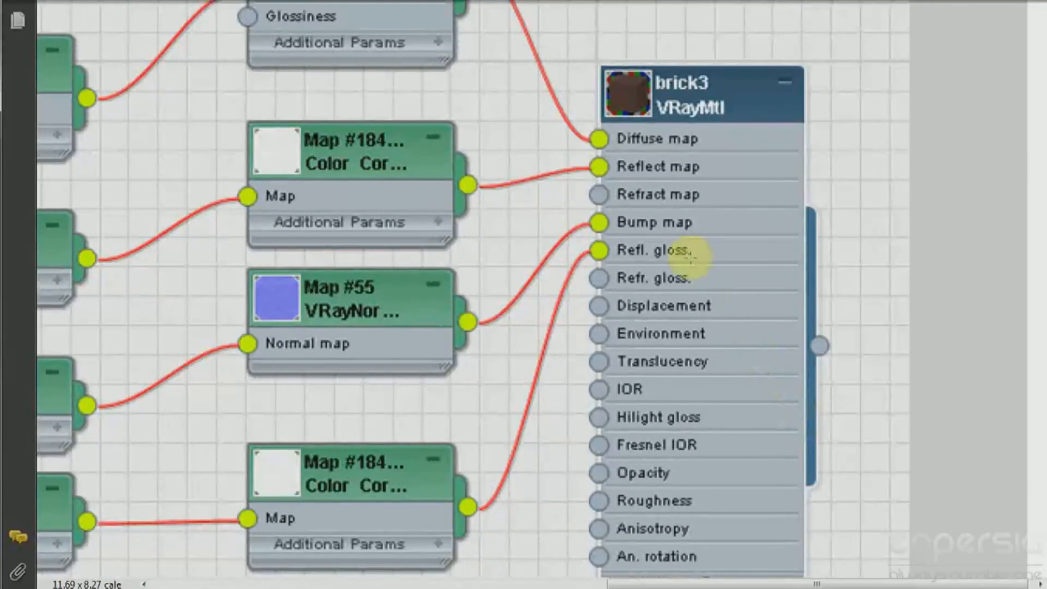
pyautogui.moveTo(642, 138)
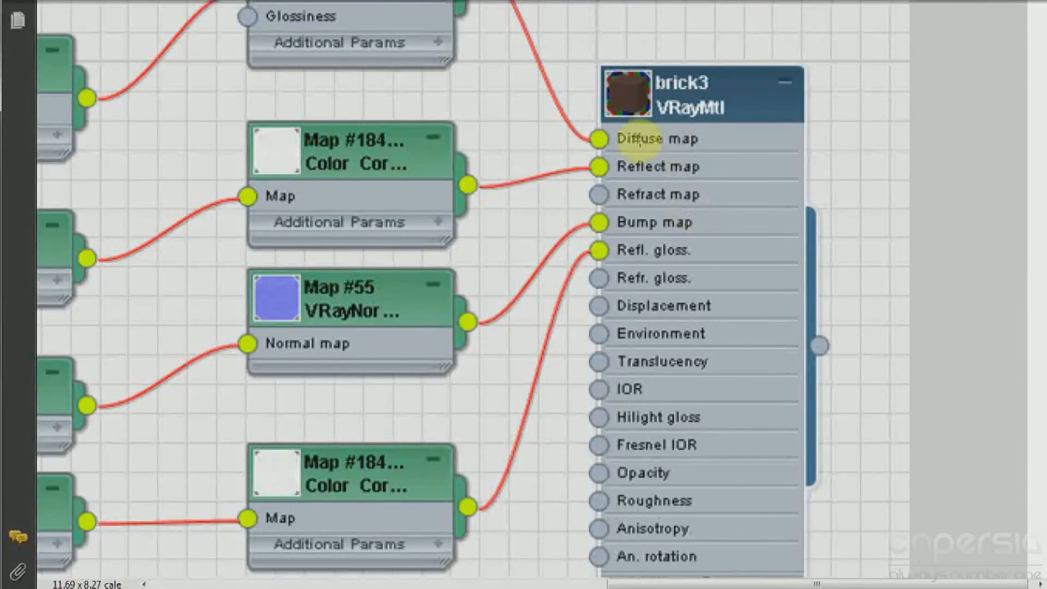
pyautogui.moveTo(680, 166)
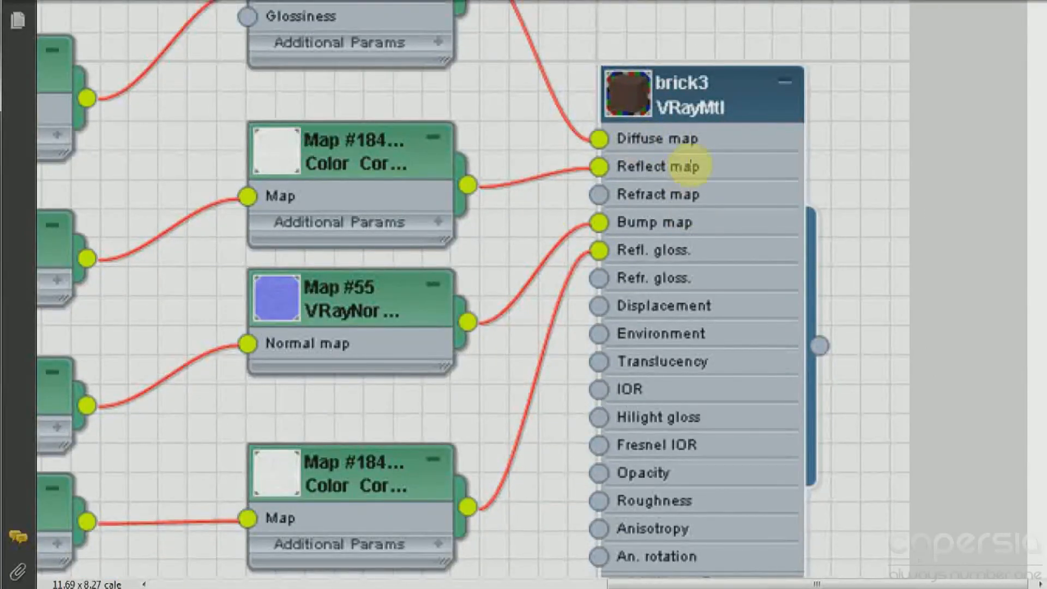
pyautogui.moveTo(635, 250)
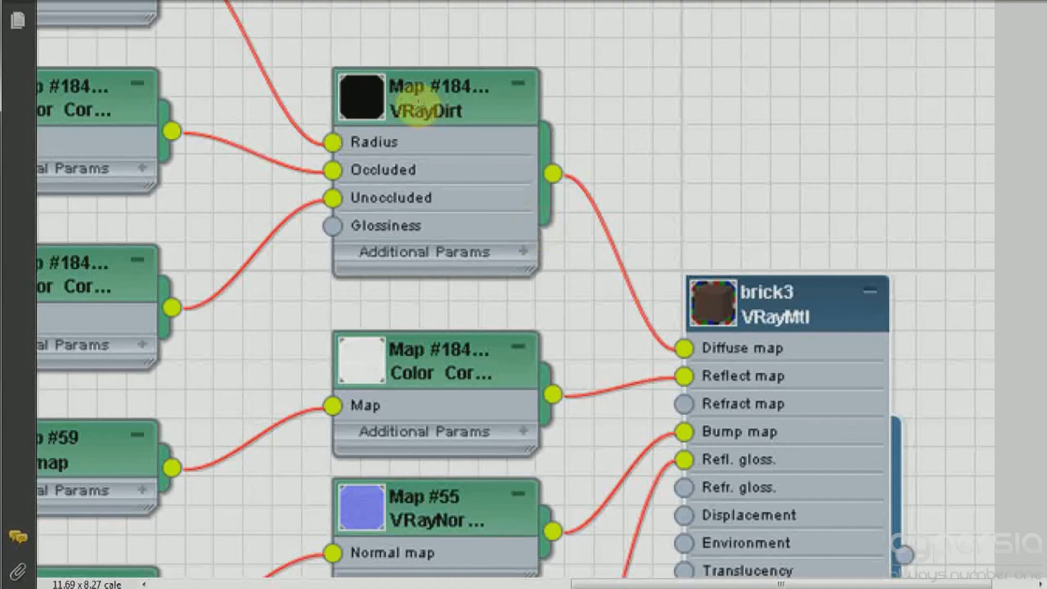
pyautogui.moveTo(433, 209)
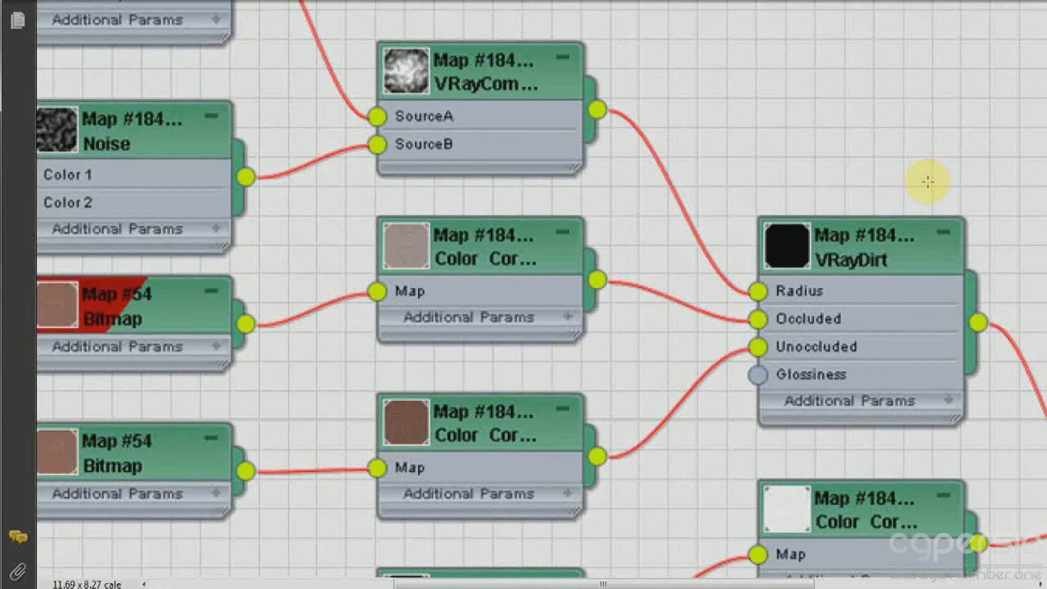
pyautogui.moveTo(815, 129)
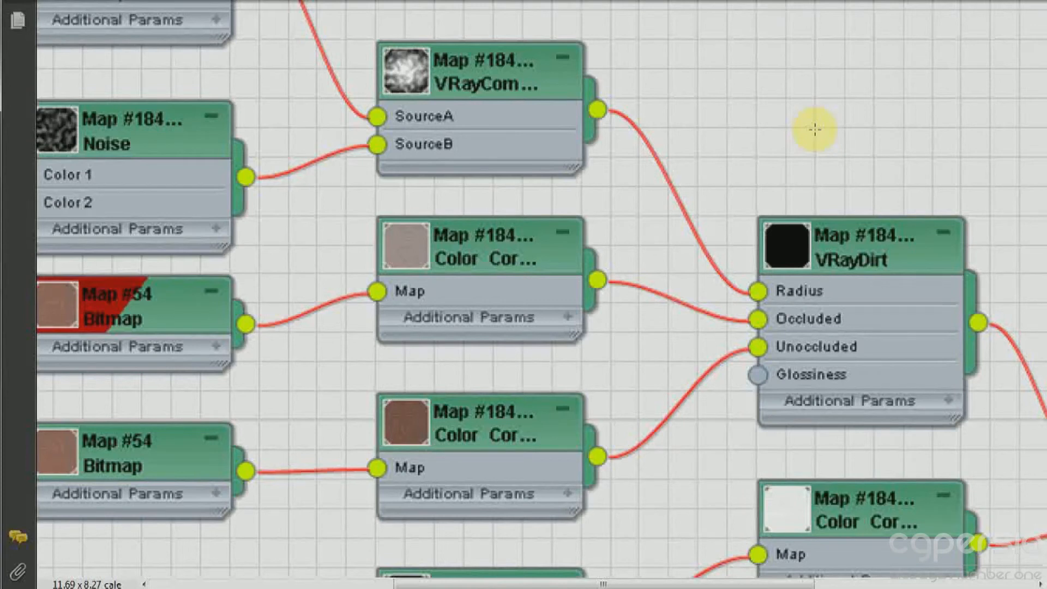
pyautogui.moveTo(815, 207)
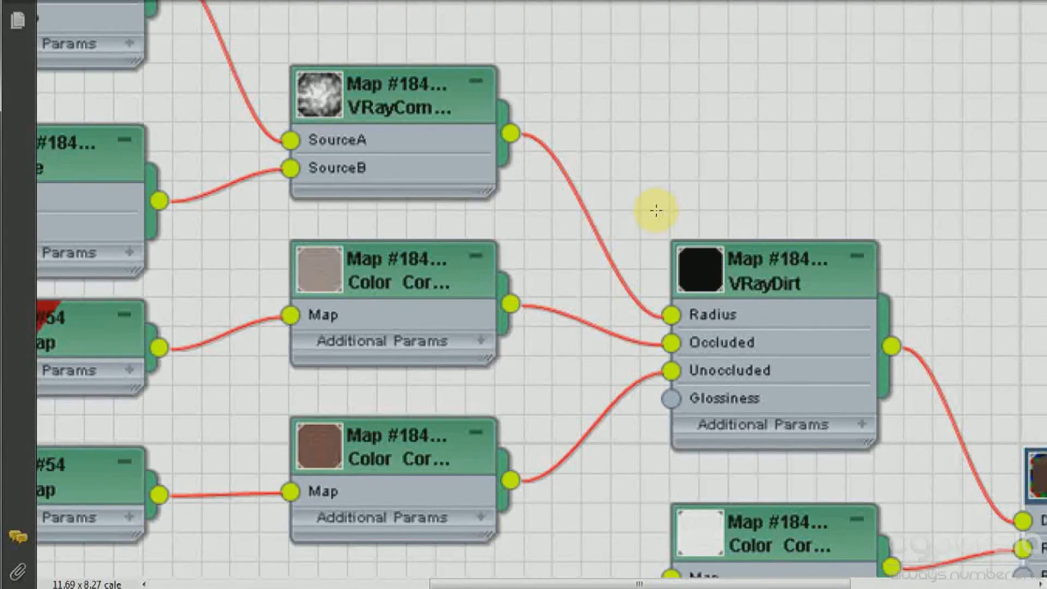
pyautogui.moveTo(548, 175)
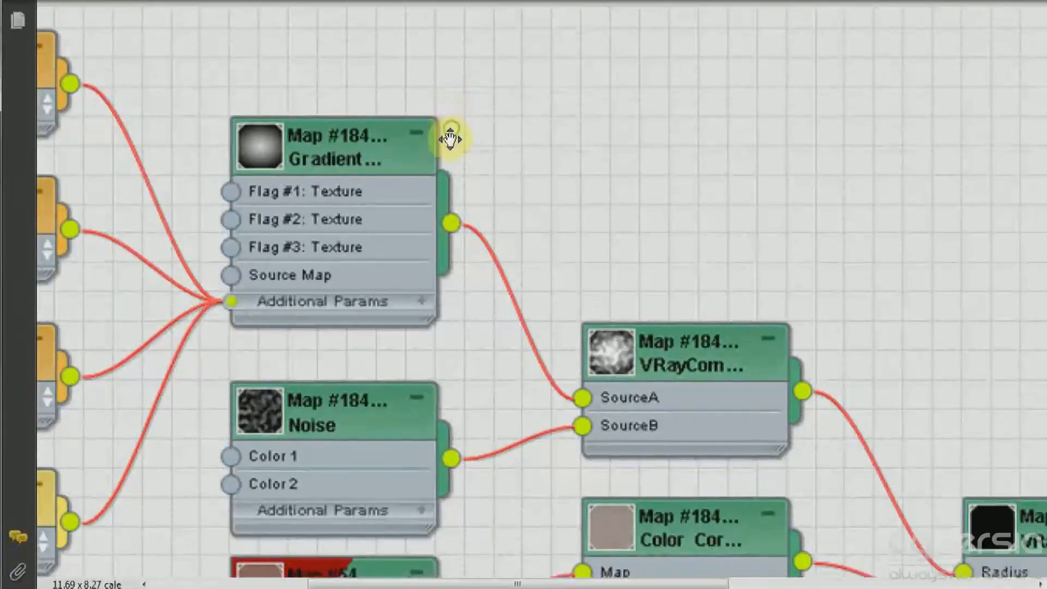
pyautogui.scroll(-3)
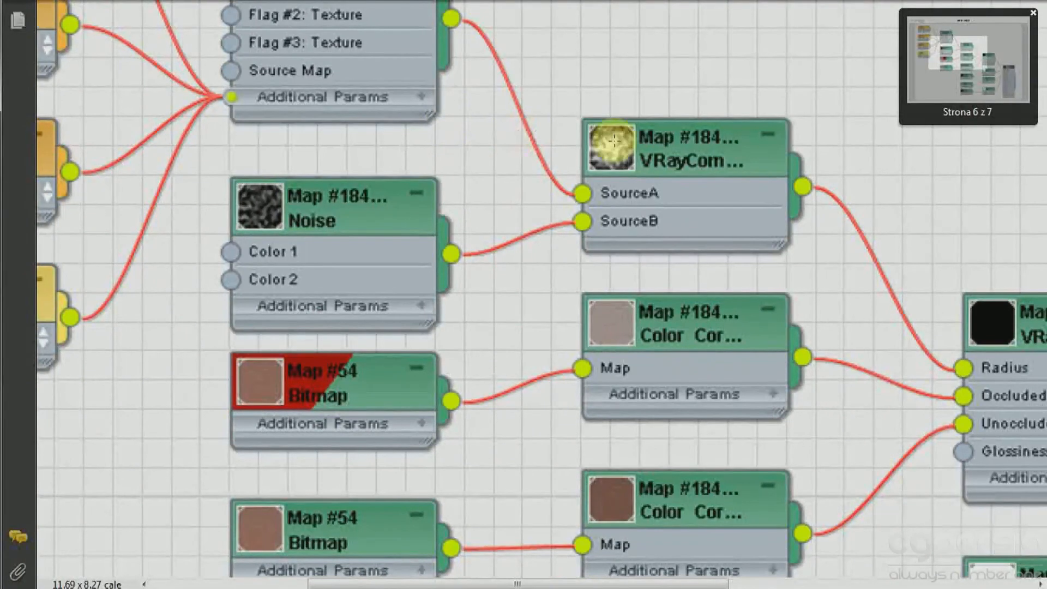
pyautogui.moveTo(661, 194)
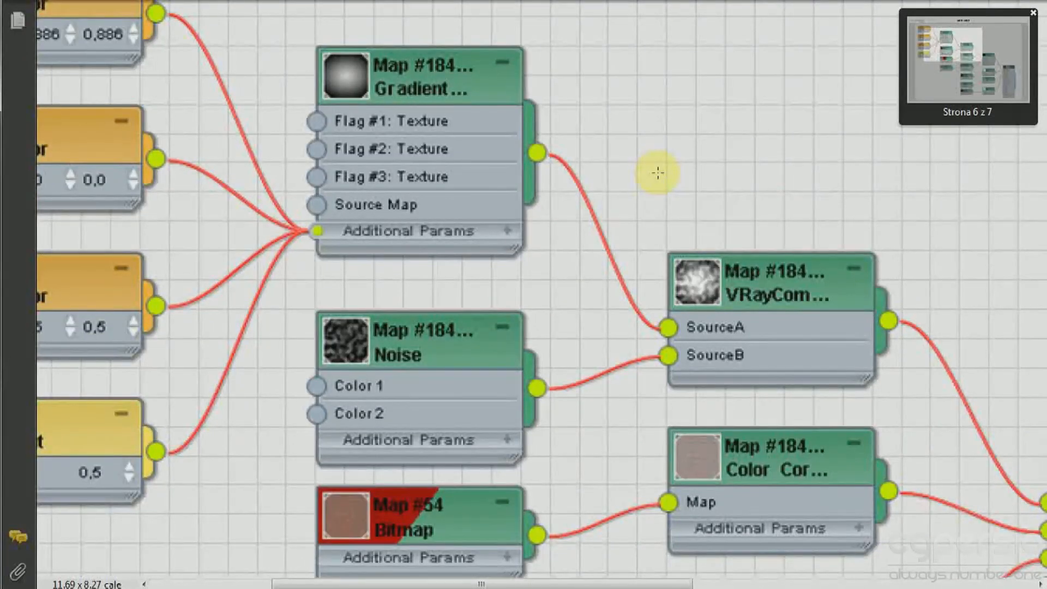
pyautogui.moveTo(712, 321)
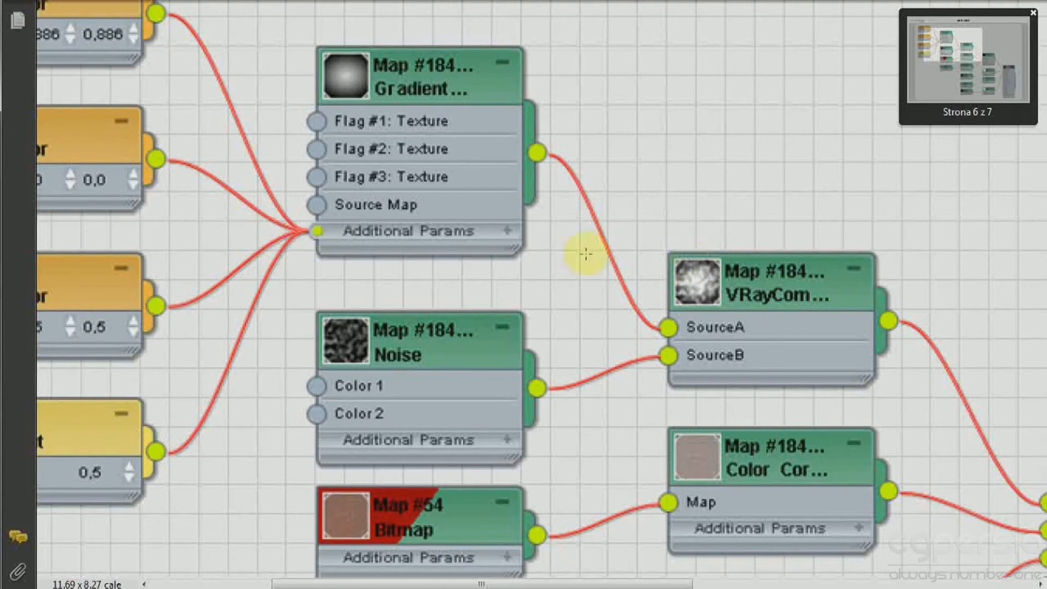
pyautogui.moveTo(317, 80)
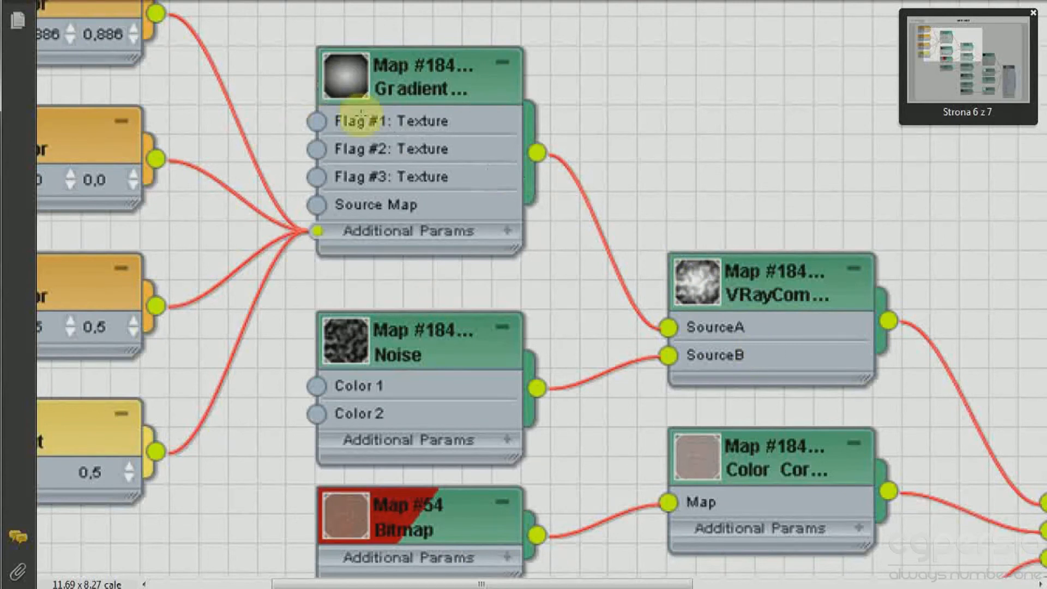
pyautogui.moveTo(304, 53)
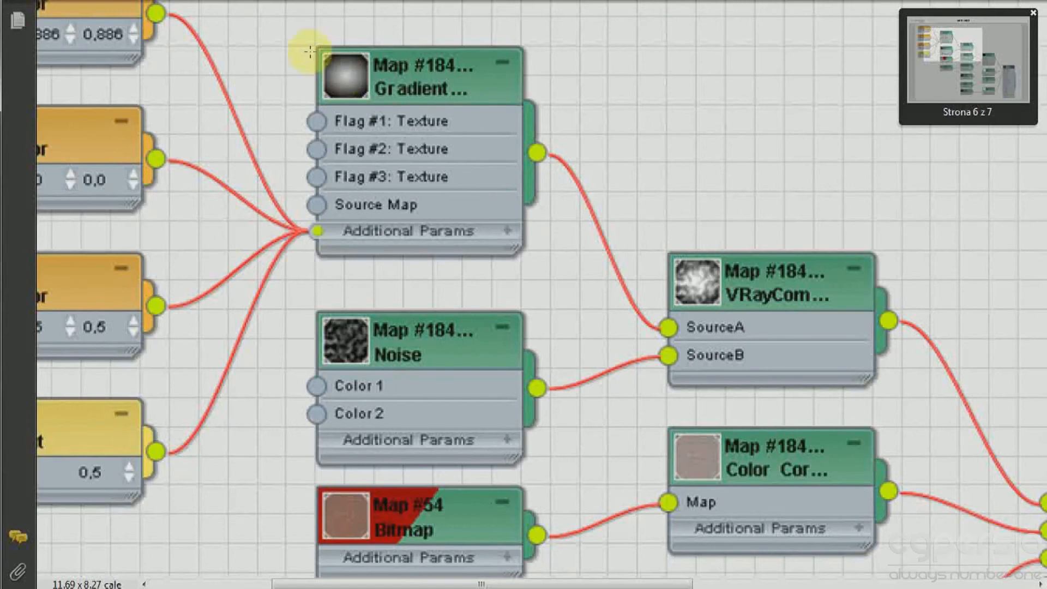
pyautogui.moveTo(267, 123)
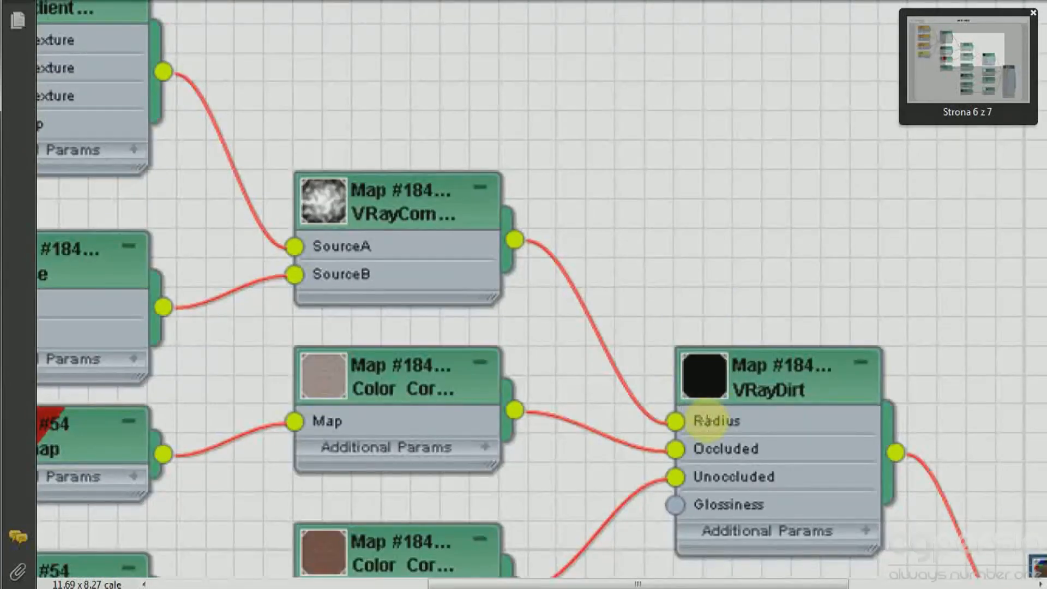
pyautogui.moveTo(727, 449)
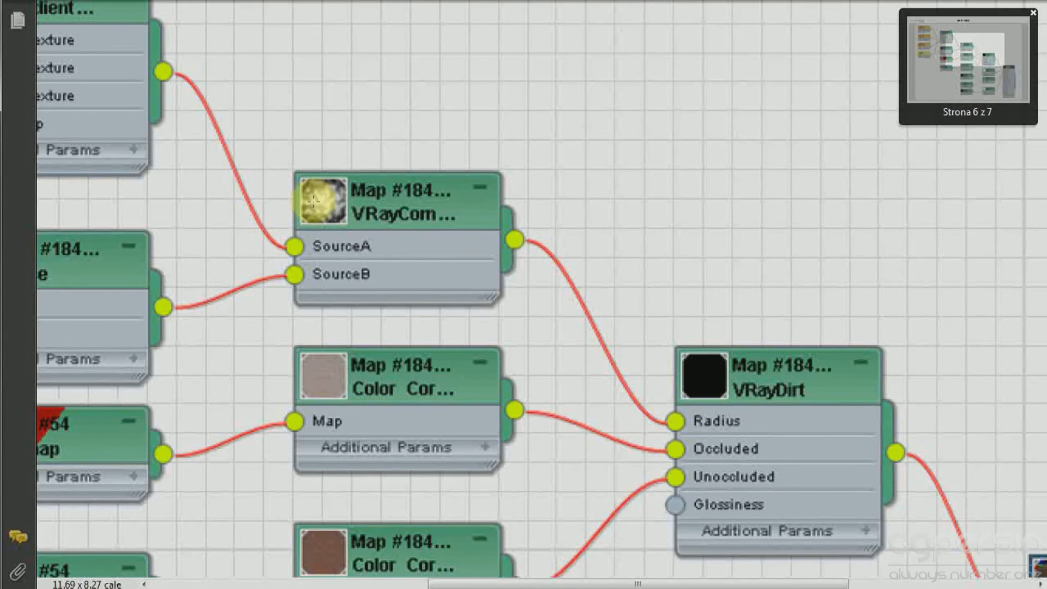
pyautogui.moveTo(315, 204)
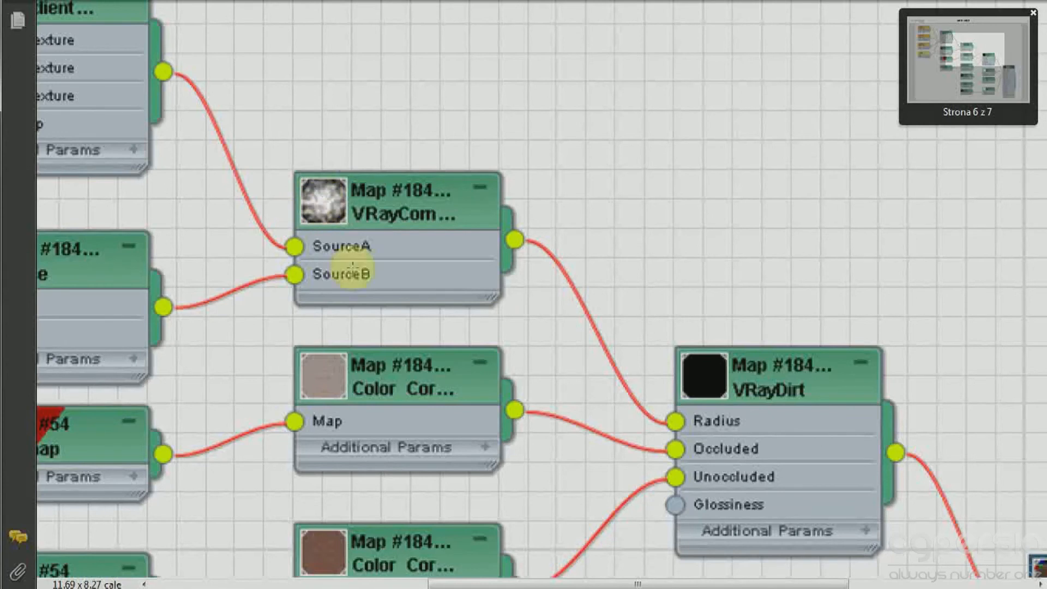
pyautogui.moveTo(471, 367)
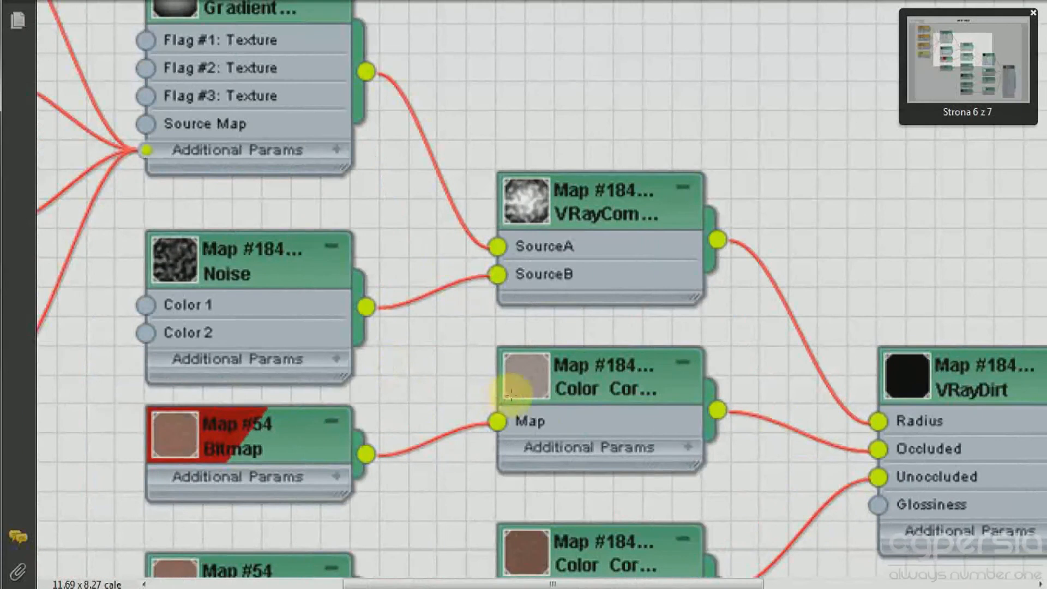
pyautogui.moveTo(655, 431)
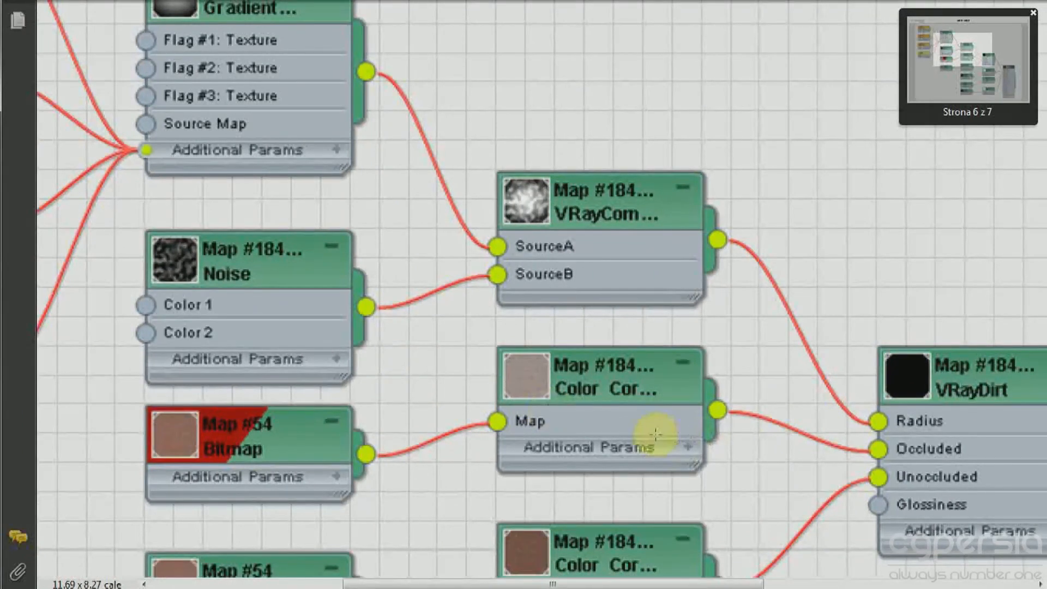
pyautogui.moveTo(601, 387)
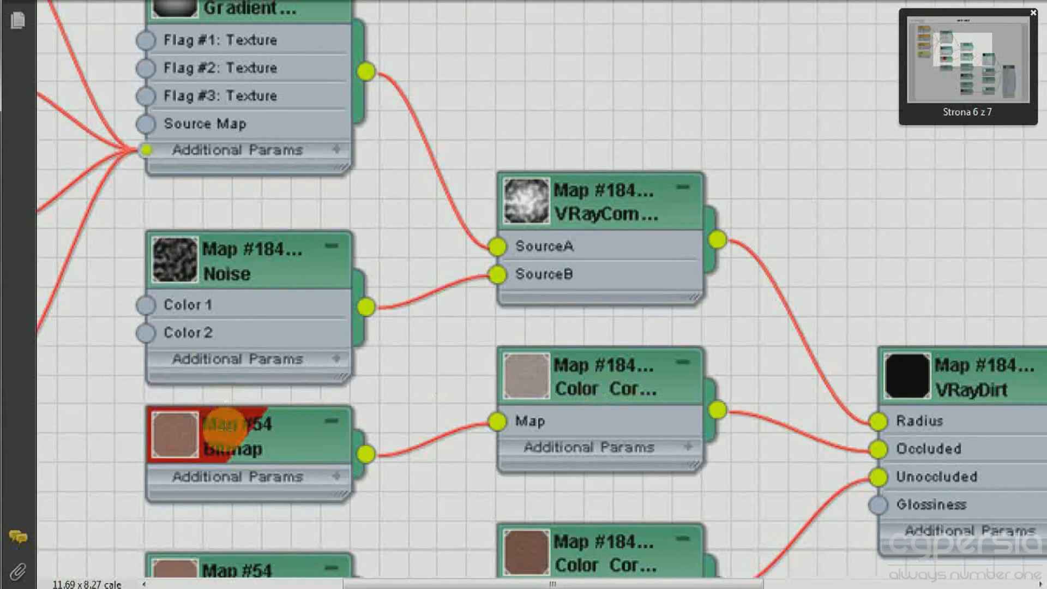
pyautogui.moveTo(534, 248)
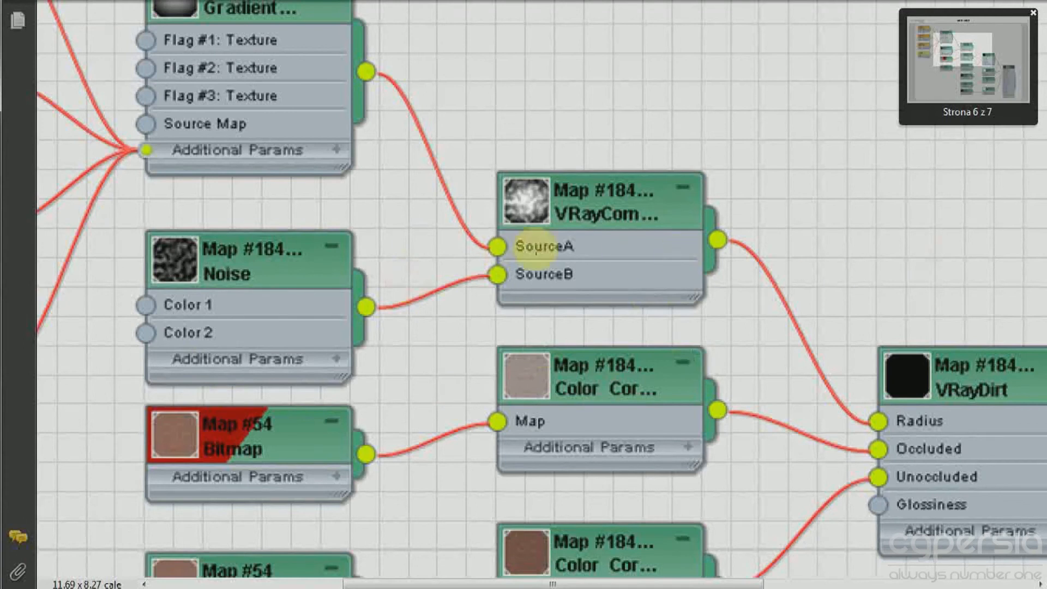
pyautogui.moveTo(658, 400)
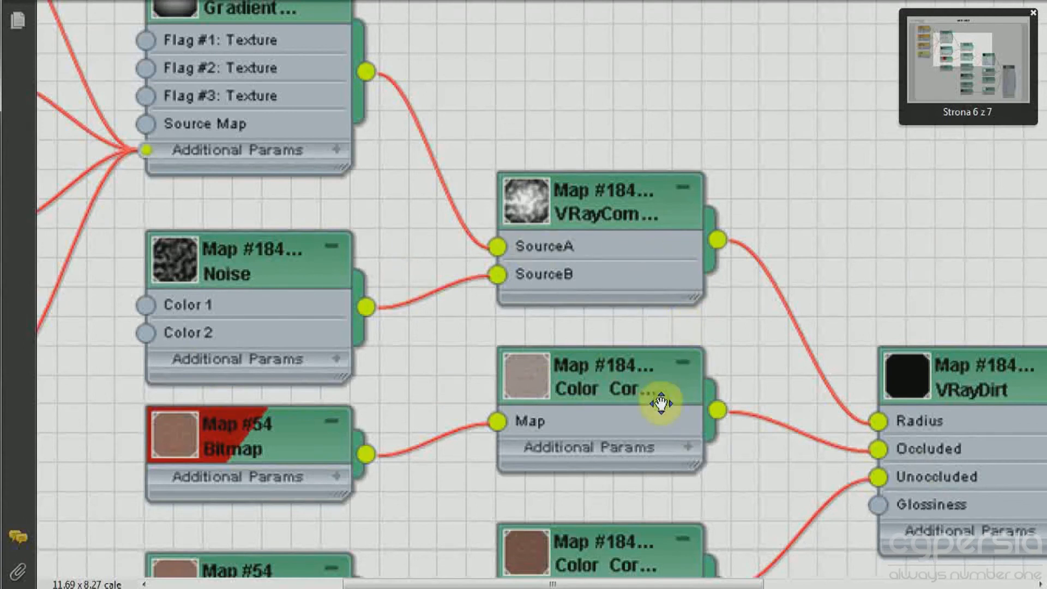
pyautogui.scroll(-3)
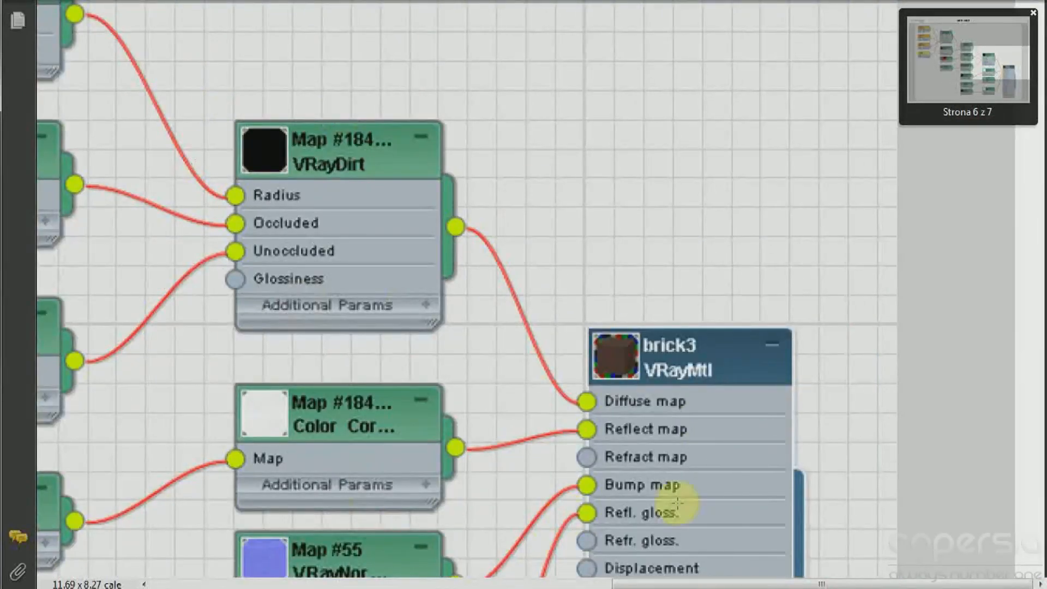
pyautogui.moveTo(294, 236)
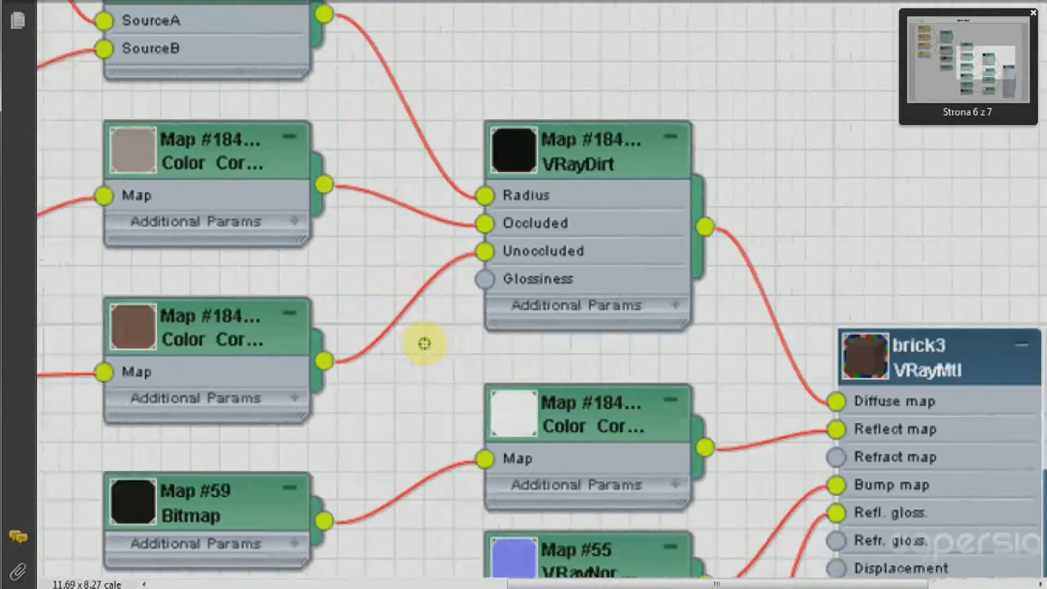
pyautogui.scroll(-3)
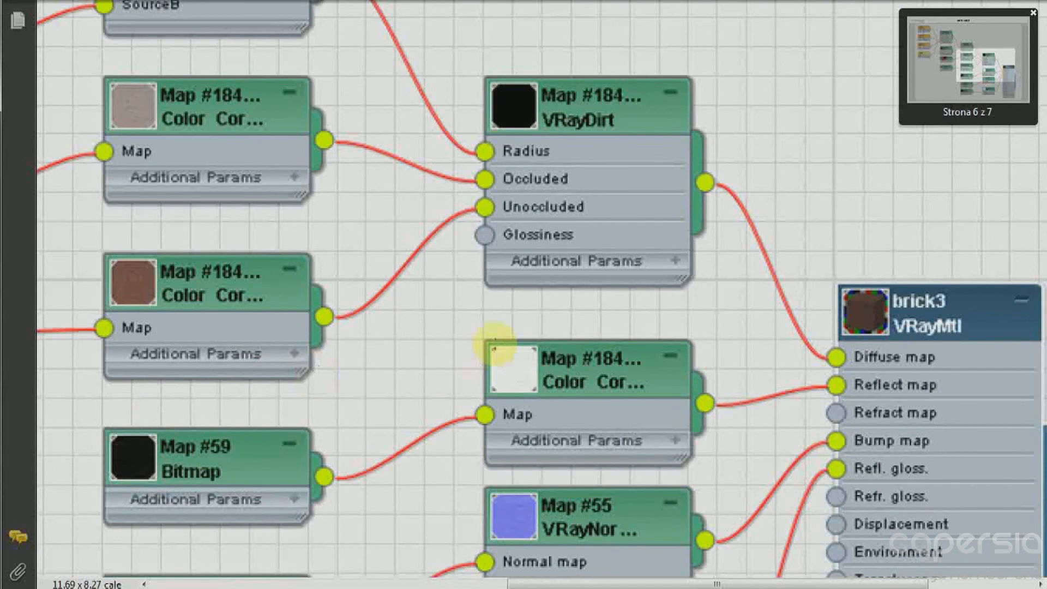
pyautogui.scroll(-3)
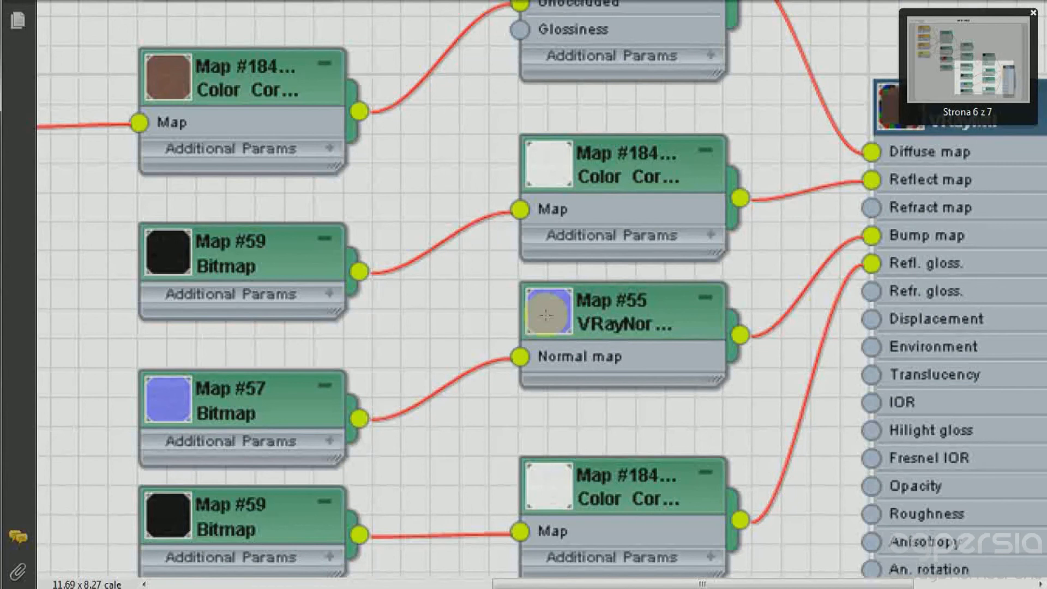
pyautogui.scroll(-3)
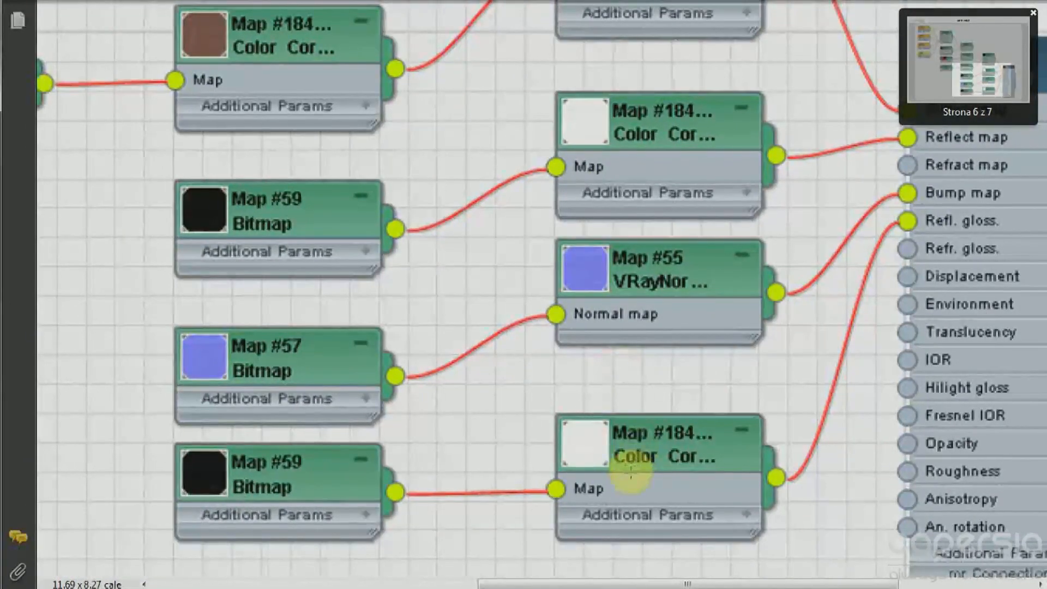
pyautogui.moveTo(551, 113)
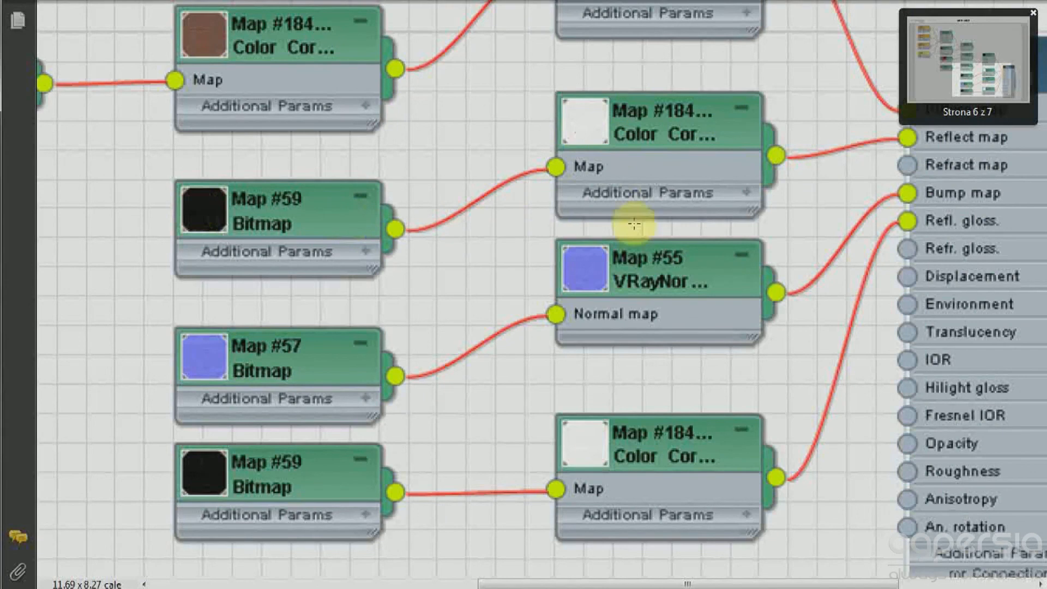
pyautogui.moveTo(1015, 141)
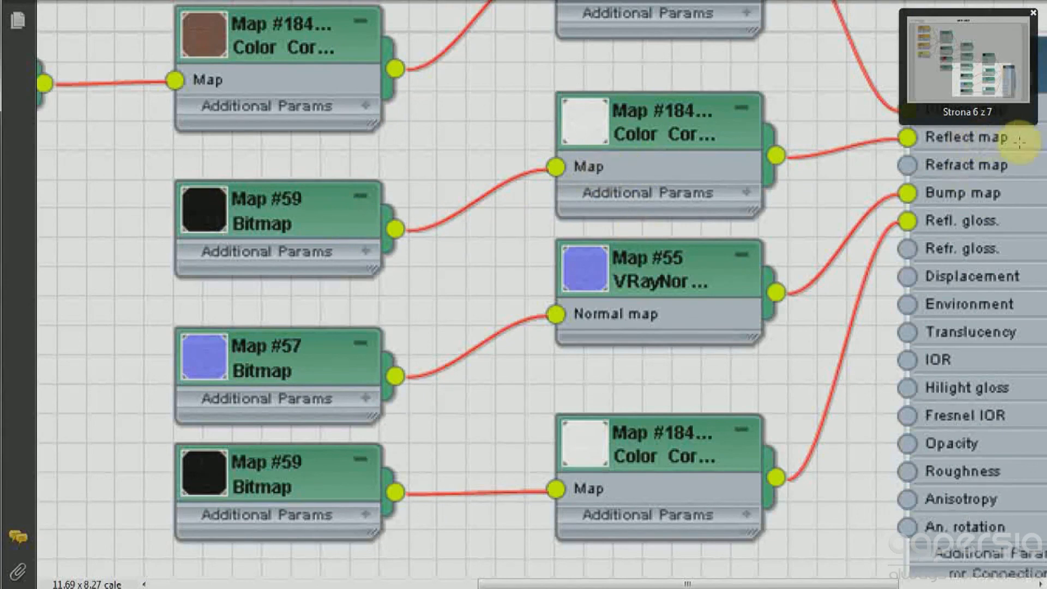
pyautogui.moveTo(945, 221)
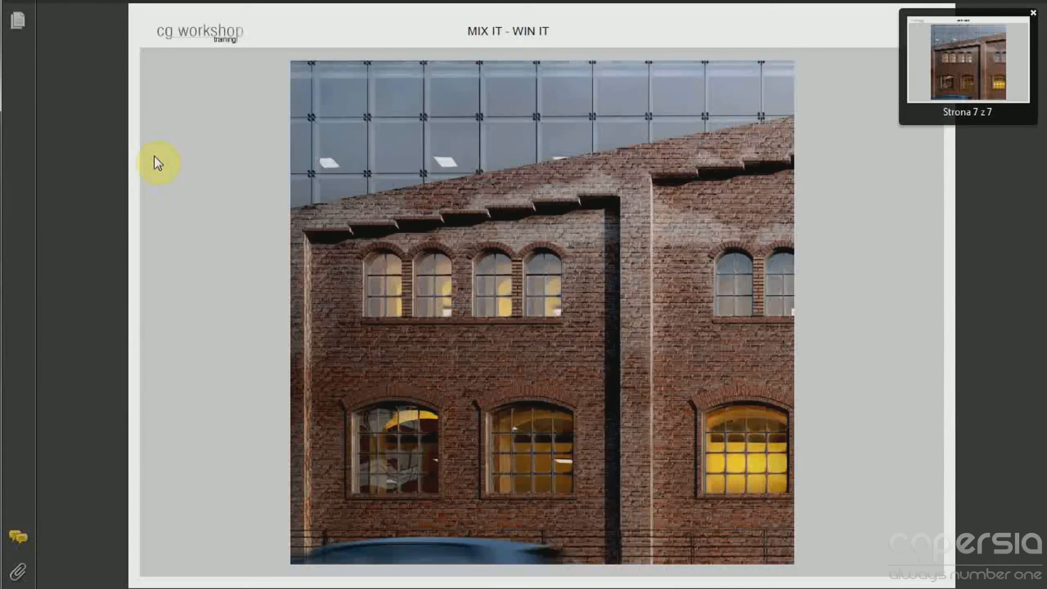
pyautogui.moveTo(83, 168)
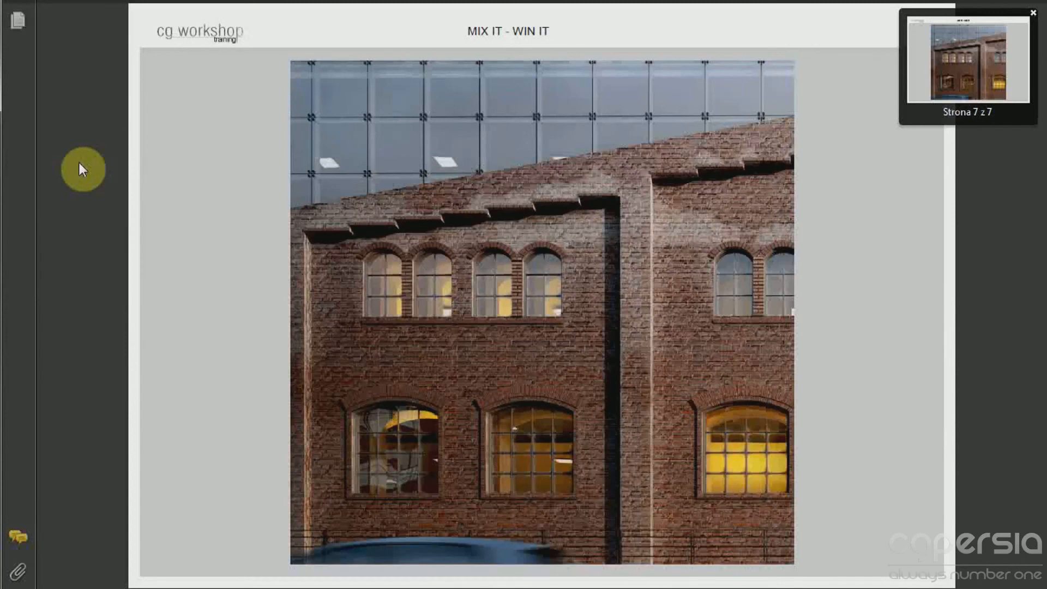